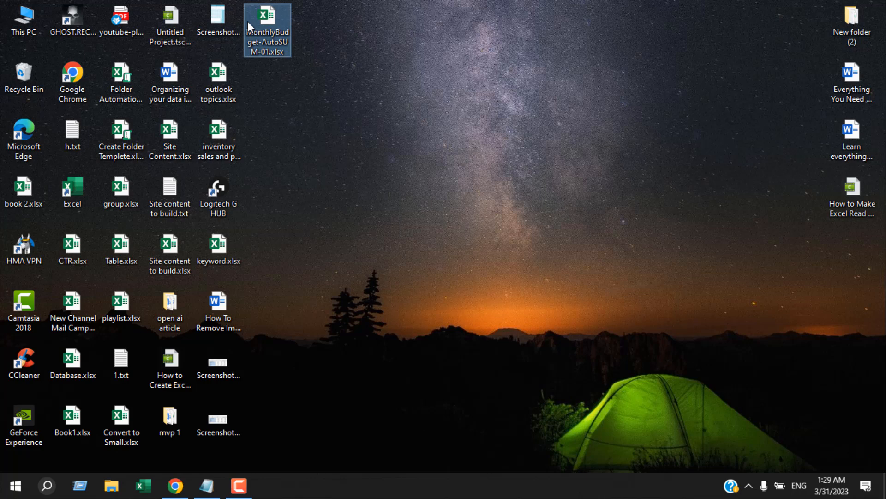
{"action": "mouse_move", "coordinate": [290, 157]}
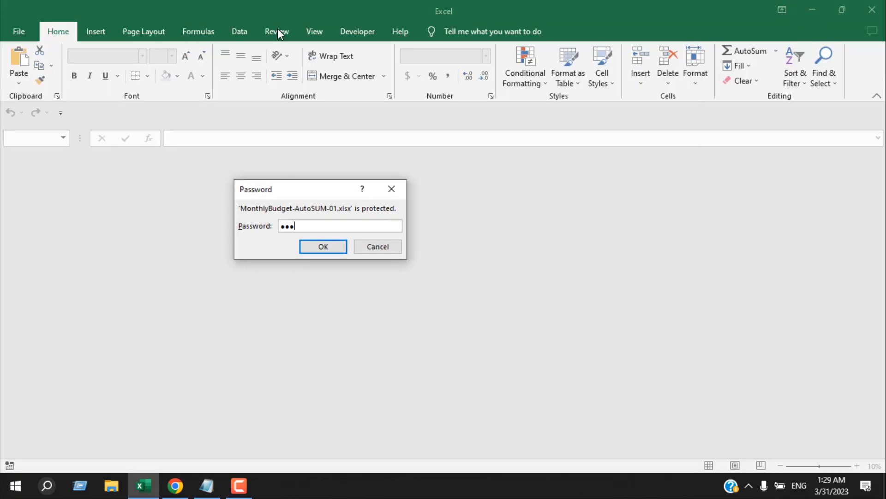
{"action": "mouse_move", "coordinate": [323, 246]}
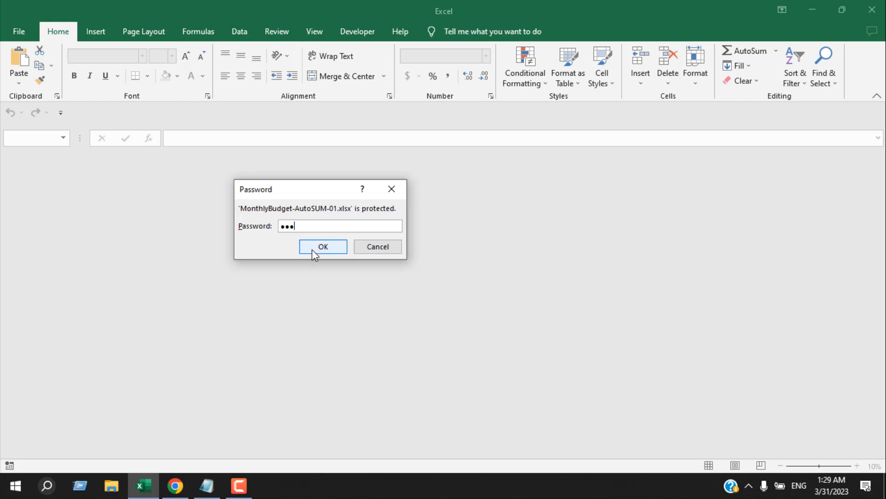
Accept both the open and write passwords and decline the read-only prompt
{"action": "left_click", "coordinate": [322, 246]}
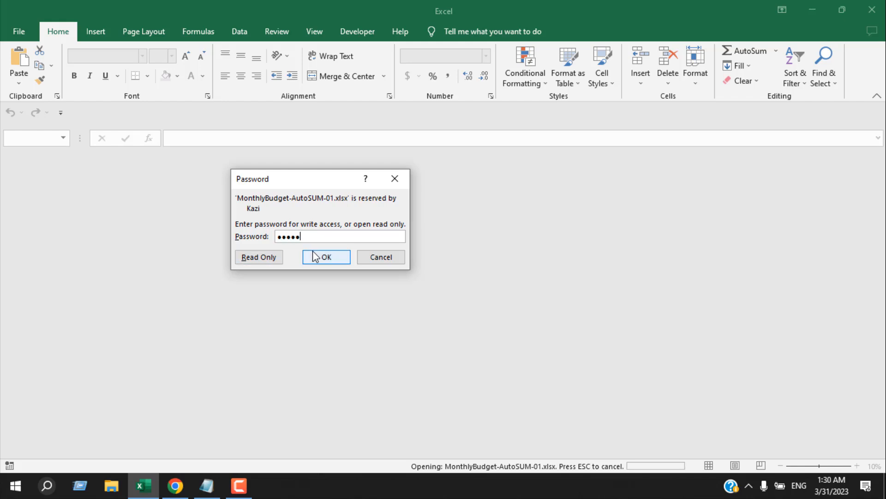
{"action": "left_click", "coordinate": [323, 256]}
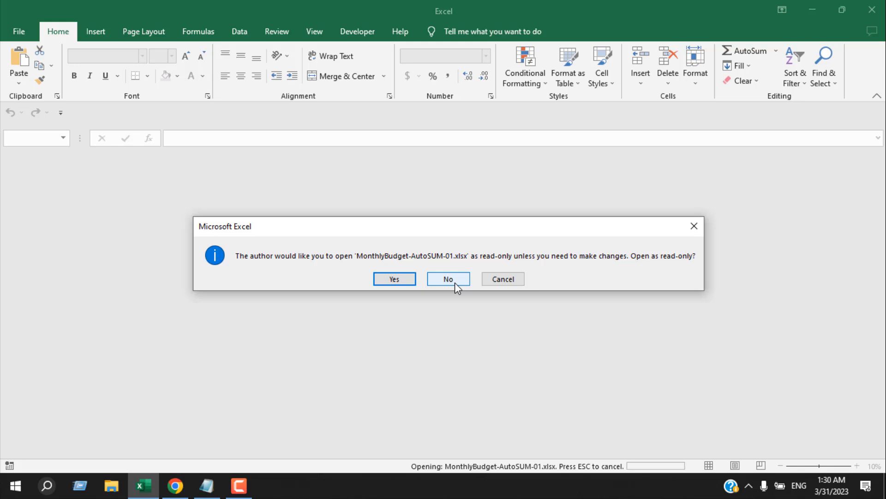
{"action": "left_click", "coordinate": [447, 279]}
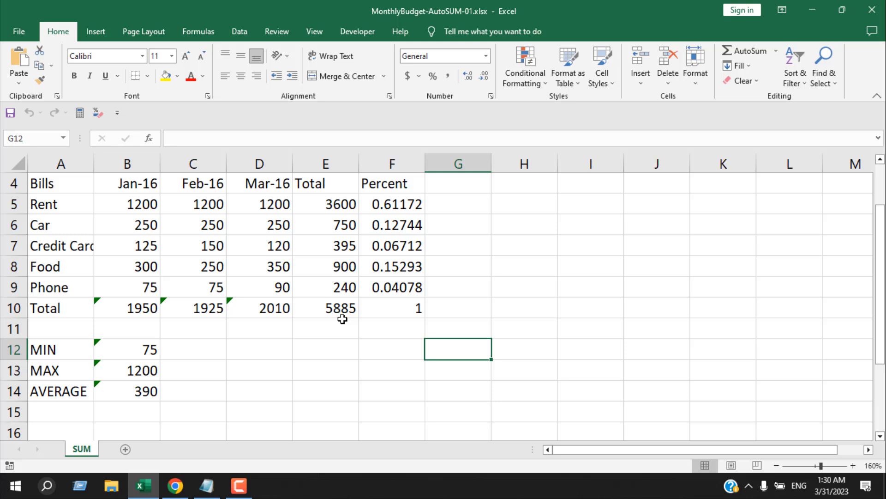
{"action": "mouse_move", "coordinate": [329, 344]}
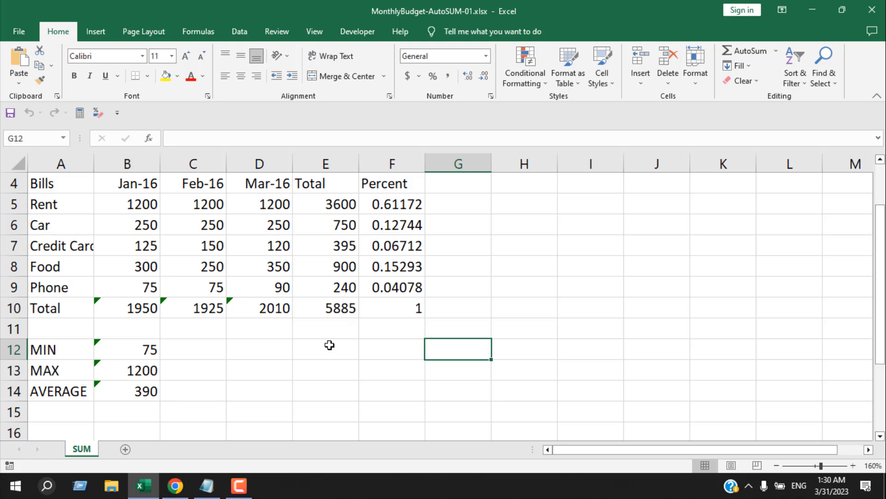
{"action": "left_click", "coordinate": [325, 349]}
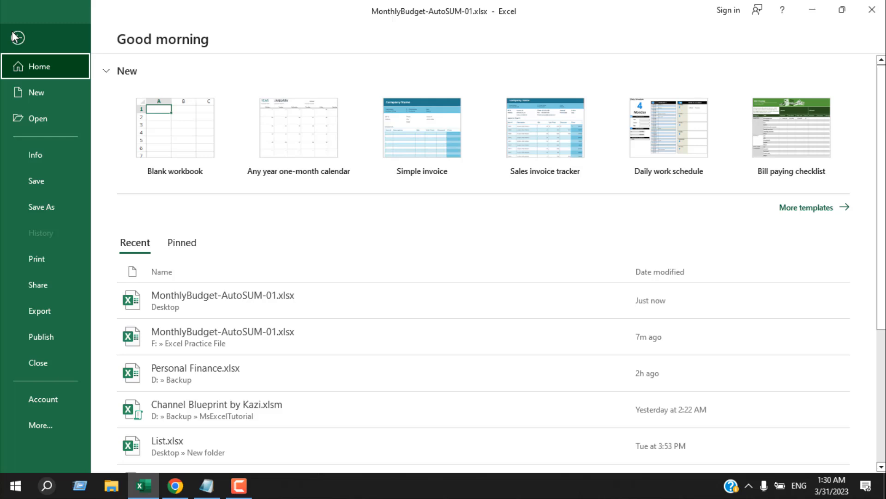
Bring up the Save As dialog on the Desktop with MonthlyBudget-AutoSUM-01.xlsx filled in
{"action": "left_click", "coordinate": [41, 206]}
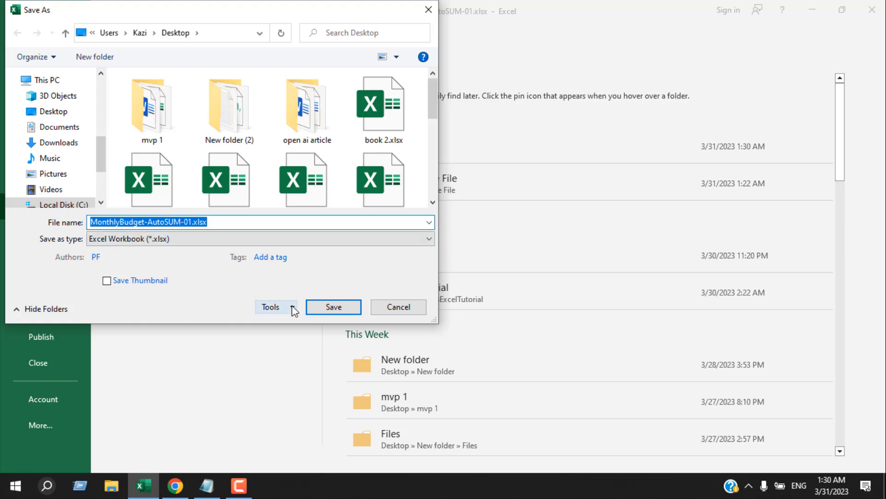
In General Options, clear both passwords and the Read-only recommended setting, then confirm
{"action": "left_click", "coordinate": [272, 306]}
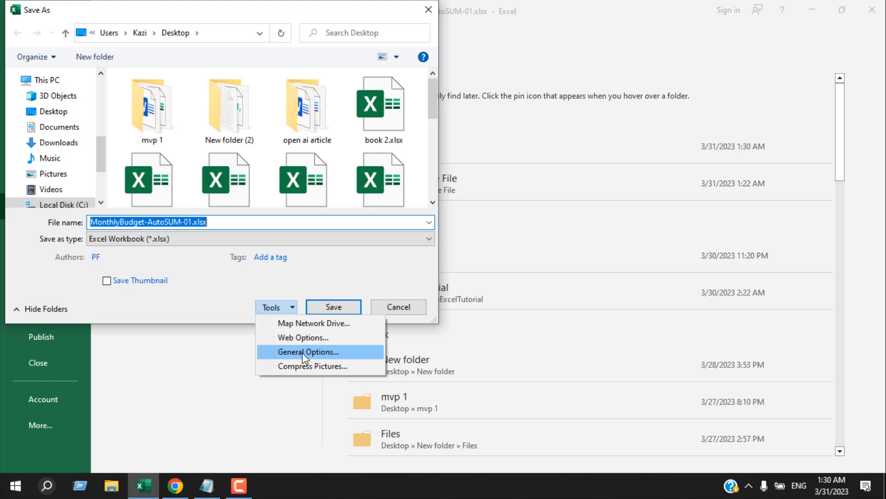
{"action": "left_click", "coordinate": [307, 351]}
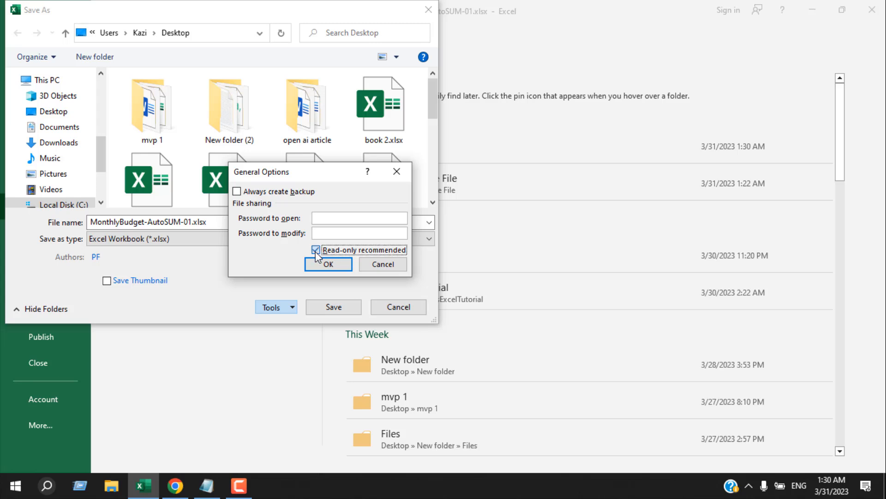
{"action": "left_click", "coordinate": [328, 264]}
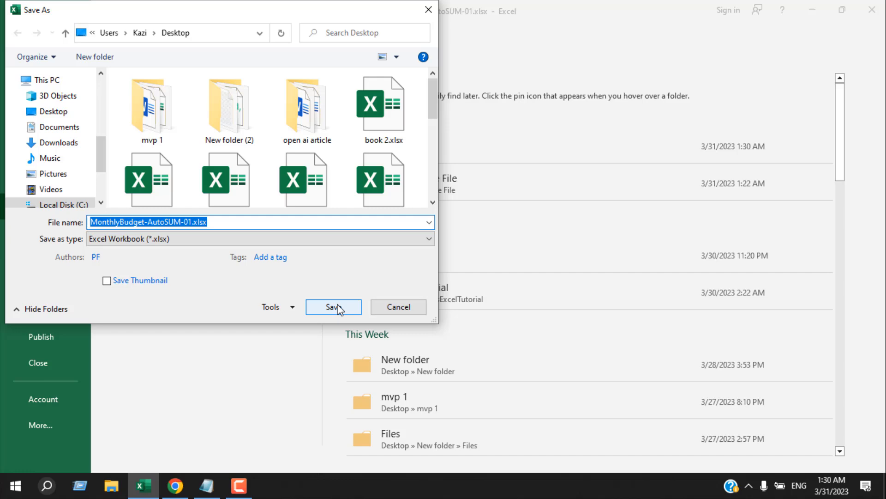
Save over the existing MonthlyBudget-AutoSUM-01.xlsx on the Desktop
{"action": "left_click", "coordinate": [333, 306]}
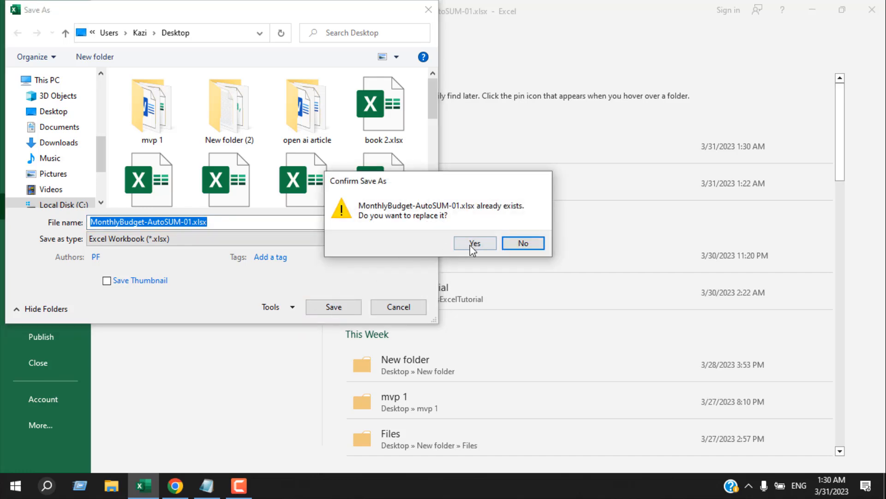
{"action": "left_click", "coordinate": [474, 242]}
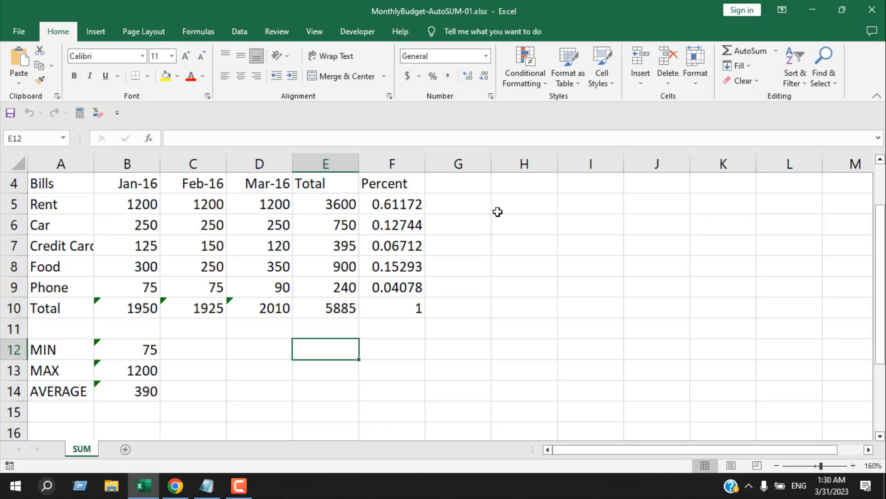
{"action": "mouse_move", "coordinate": [343, 237]}
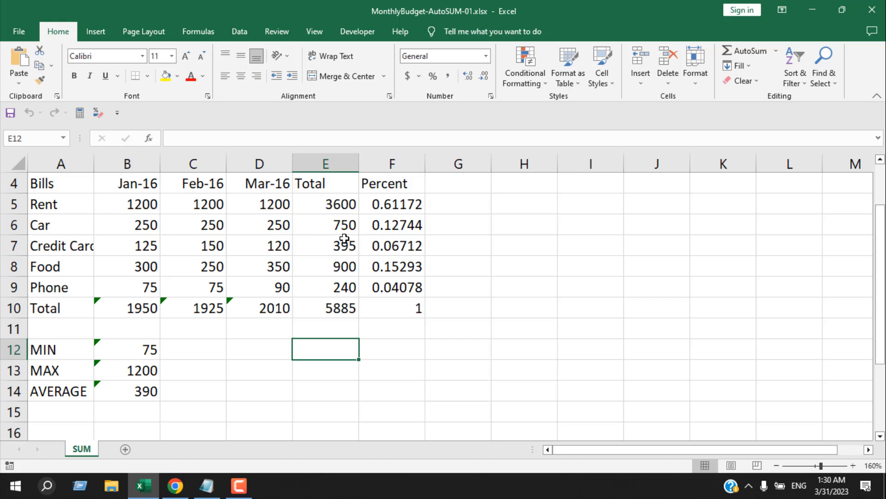
Close Excel and reopen MonthlyBudget-AutoSUM-01.xlsx from the desktop
{"action": "left_click", "coordinate": [813, 10]}
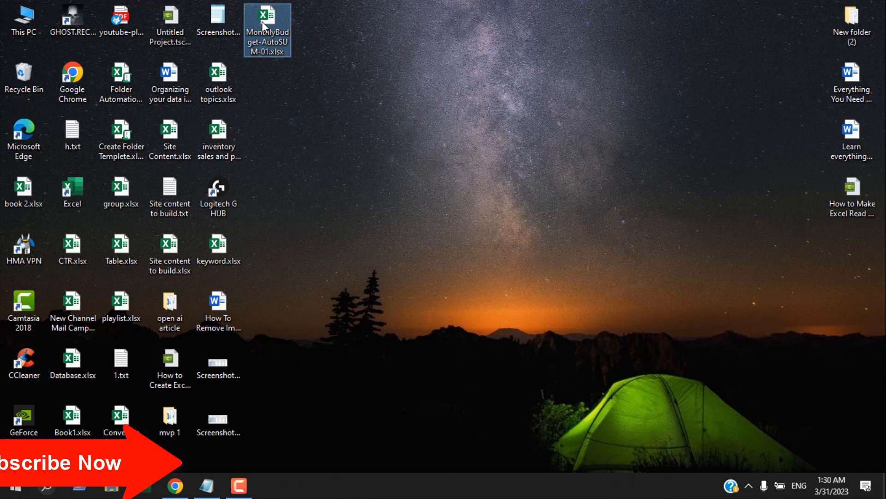
{"action": "double_click", "coordinate": [266, 22]}
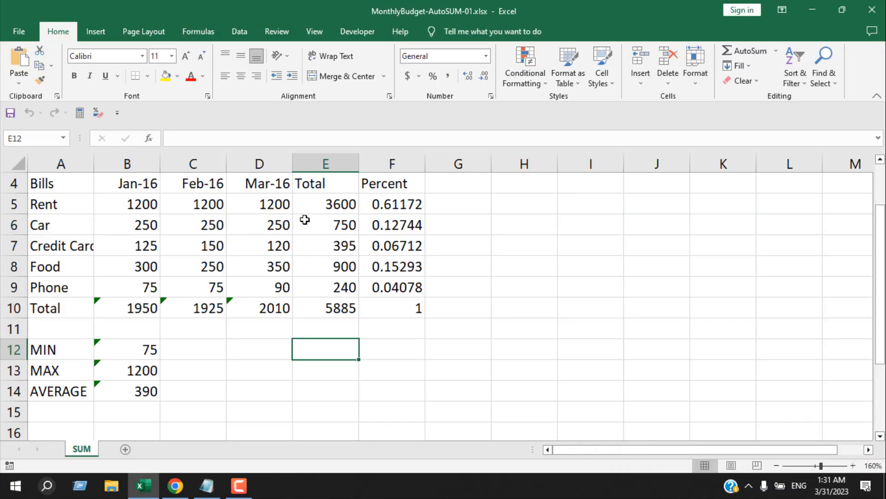
{"action": "left_click", "coordinate": [258, 349]}
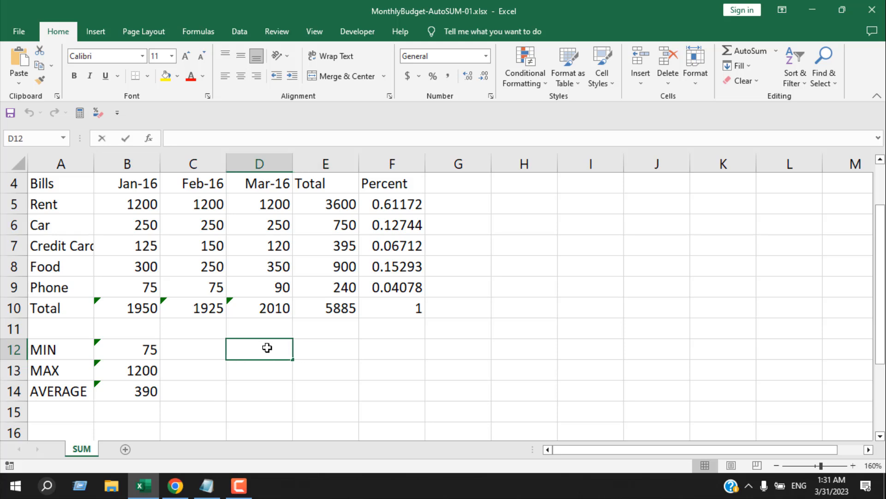